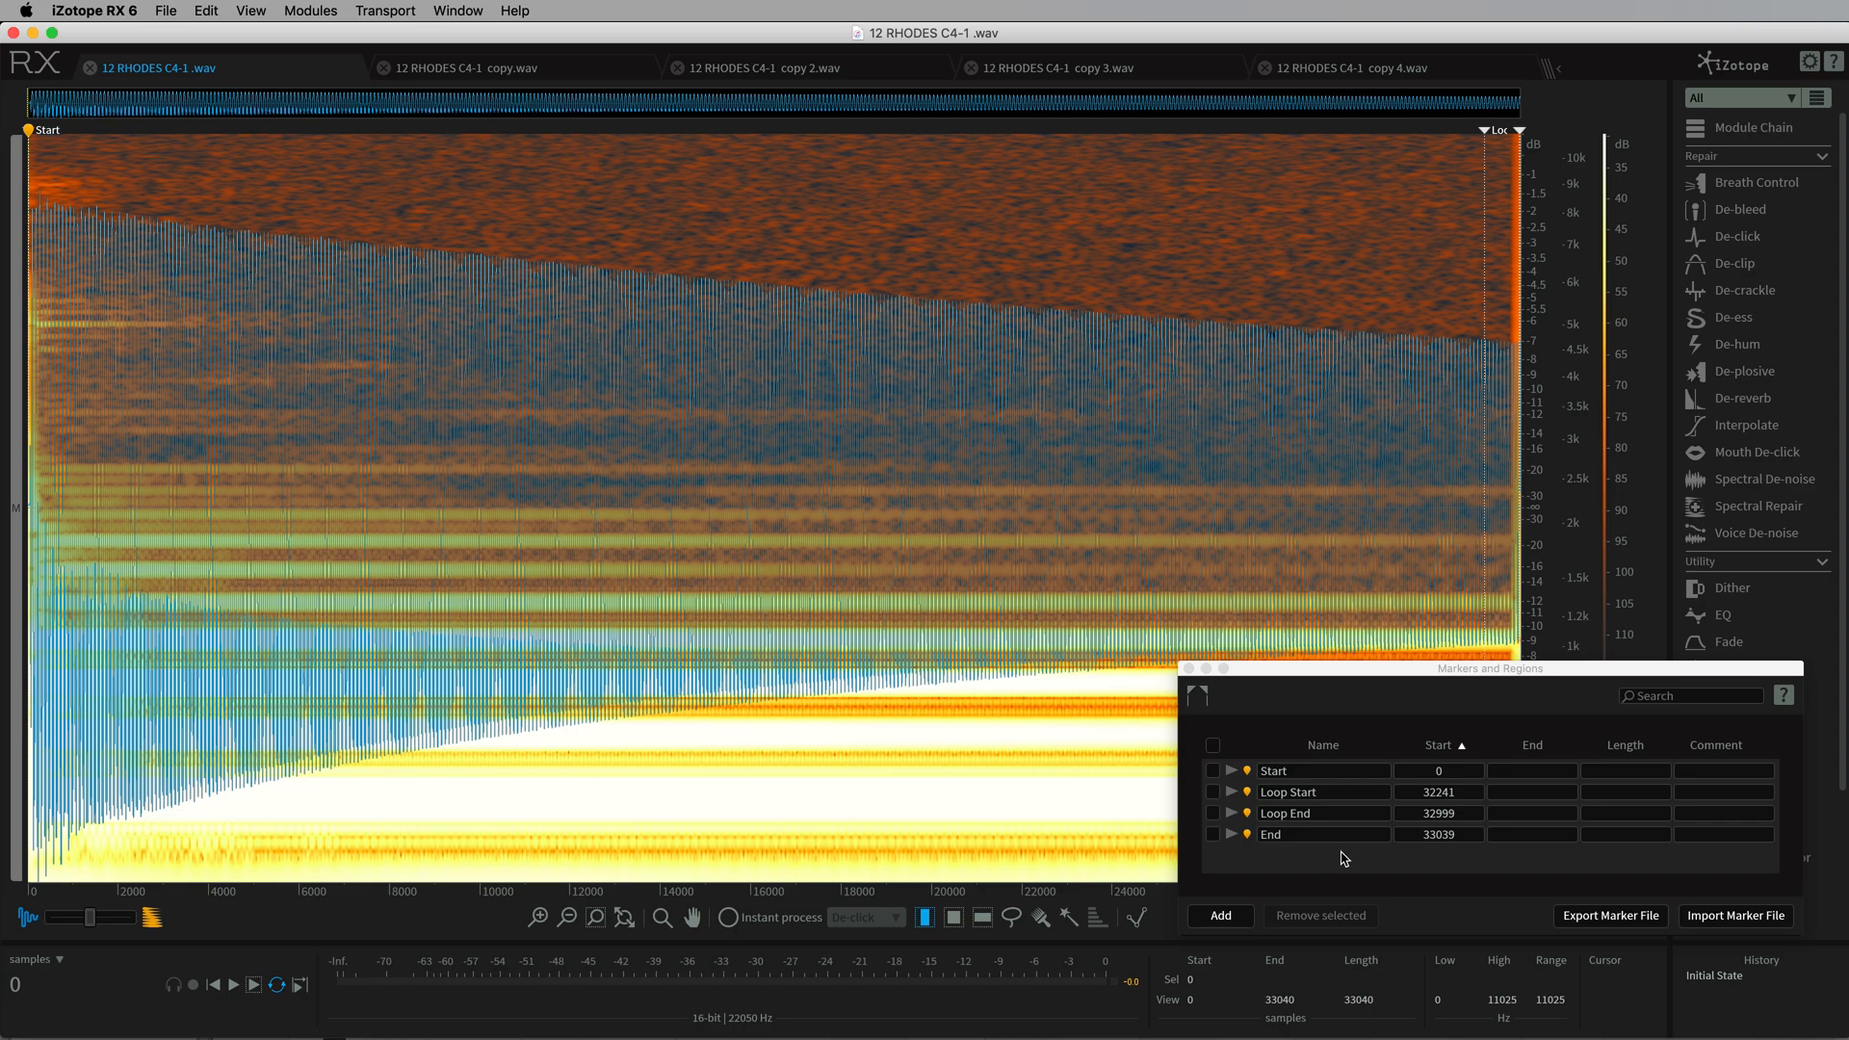
pyautogui.moveTo(251, 985)
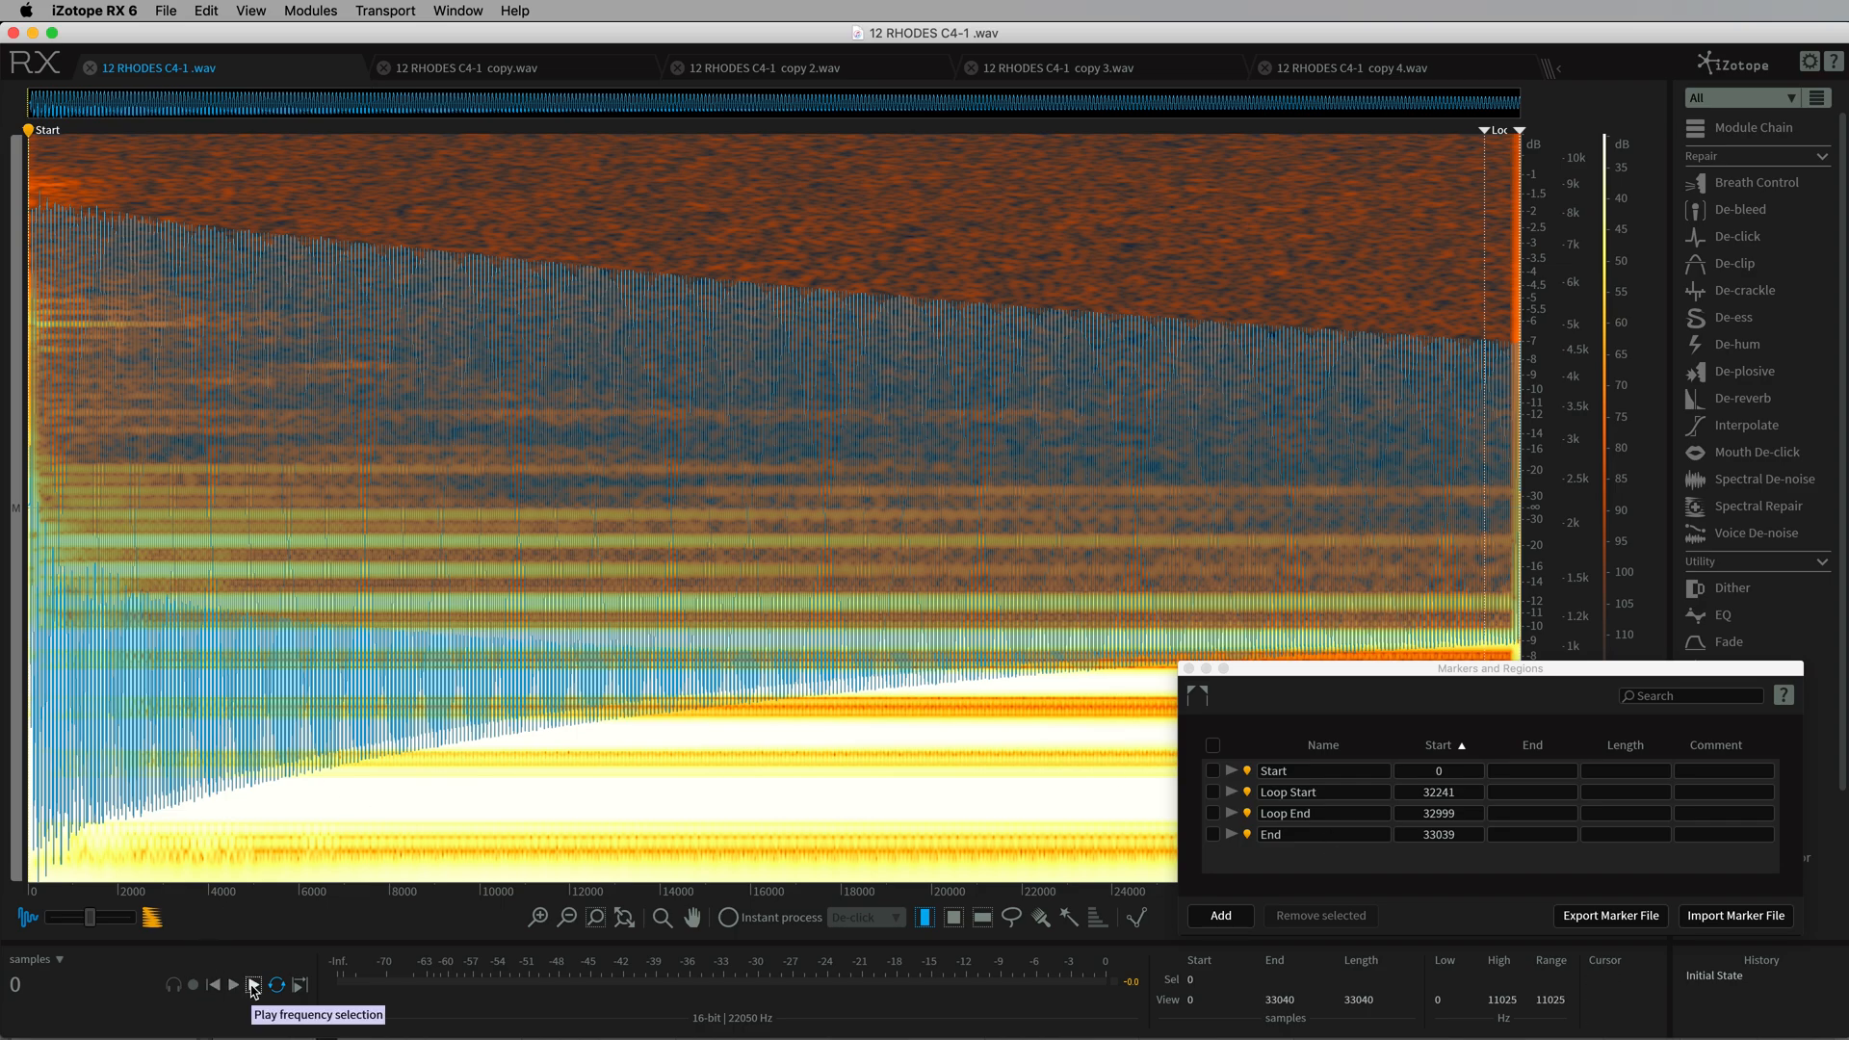
# Review the Start, Loop Start and Loop End markers of 12 RHODES C4-1.wav in the Markers and Regions window.
pyautogui.click(251, 985)
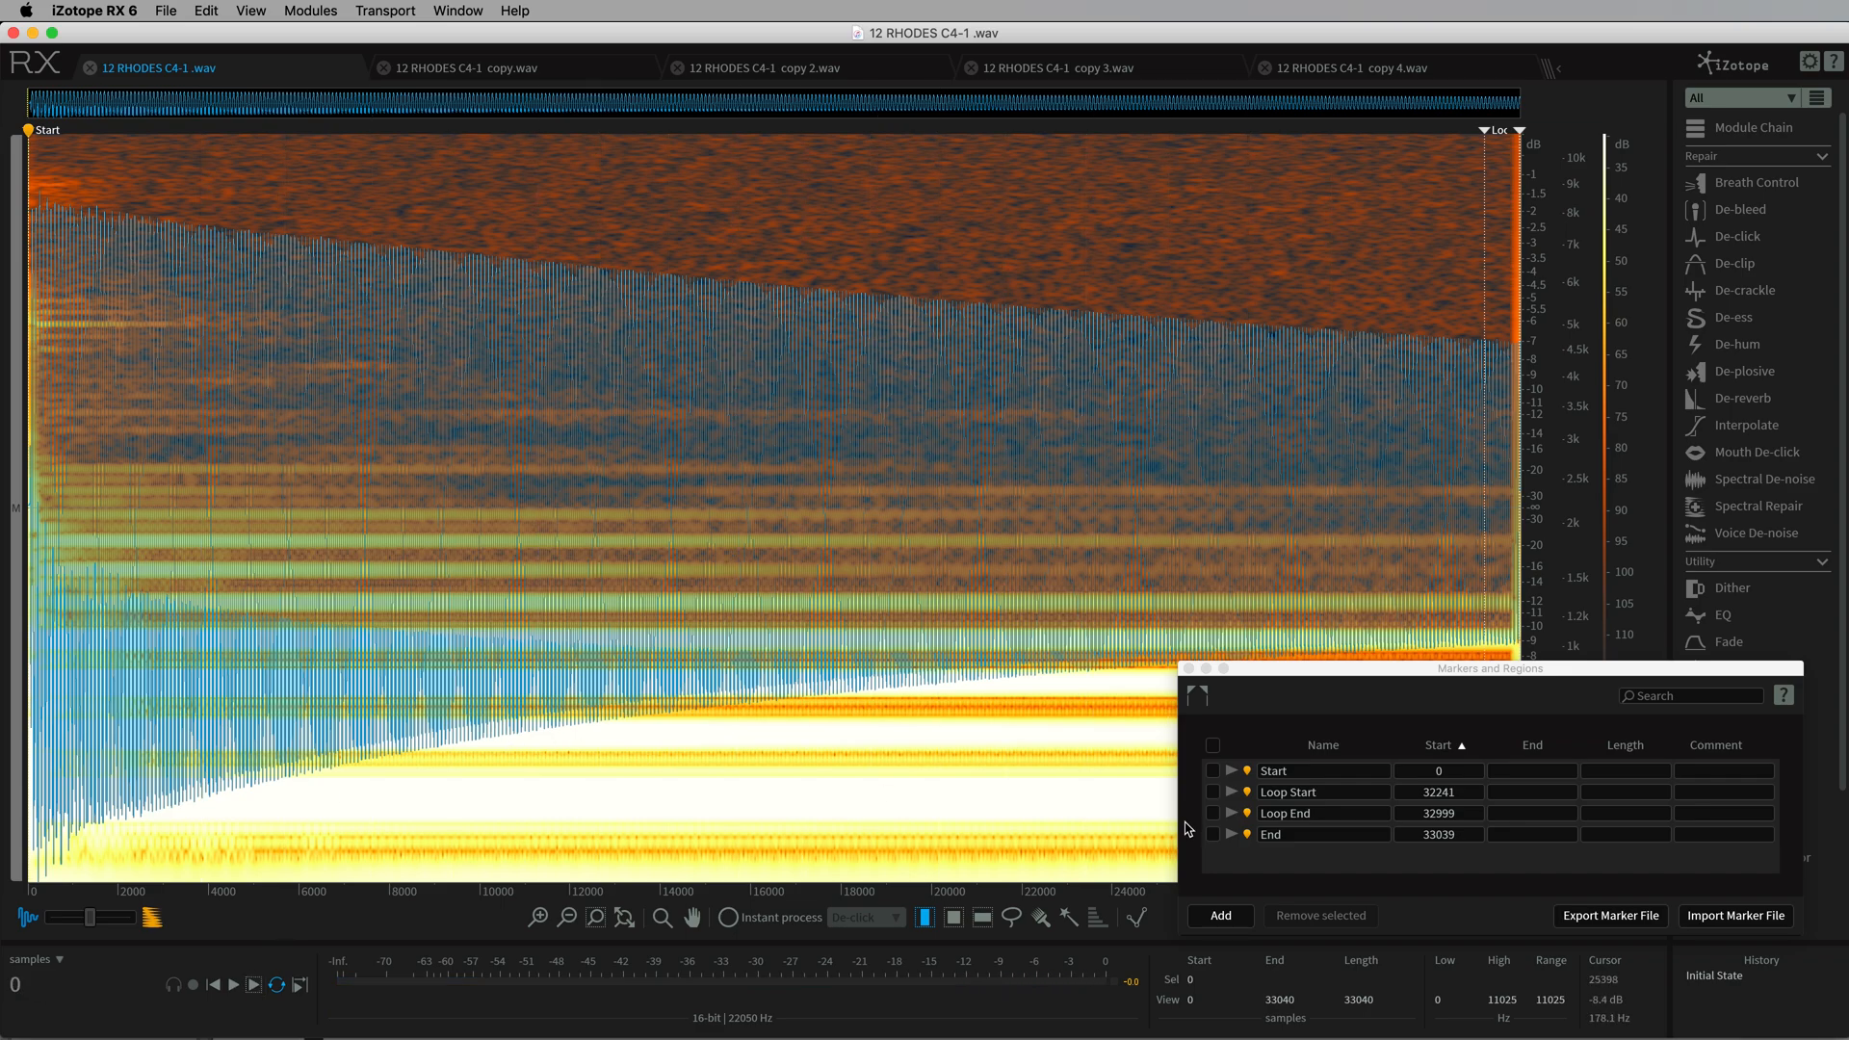
pyautogui.moveTo(1424, 728)
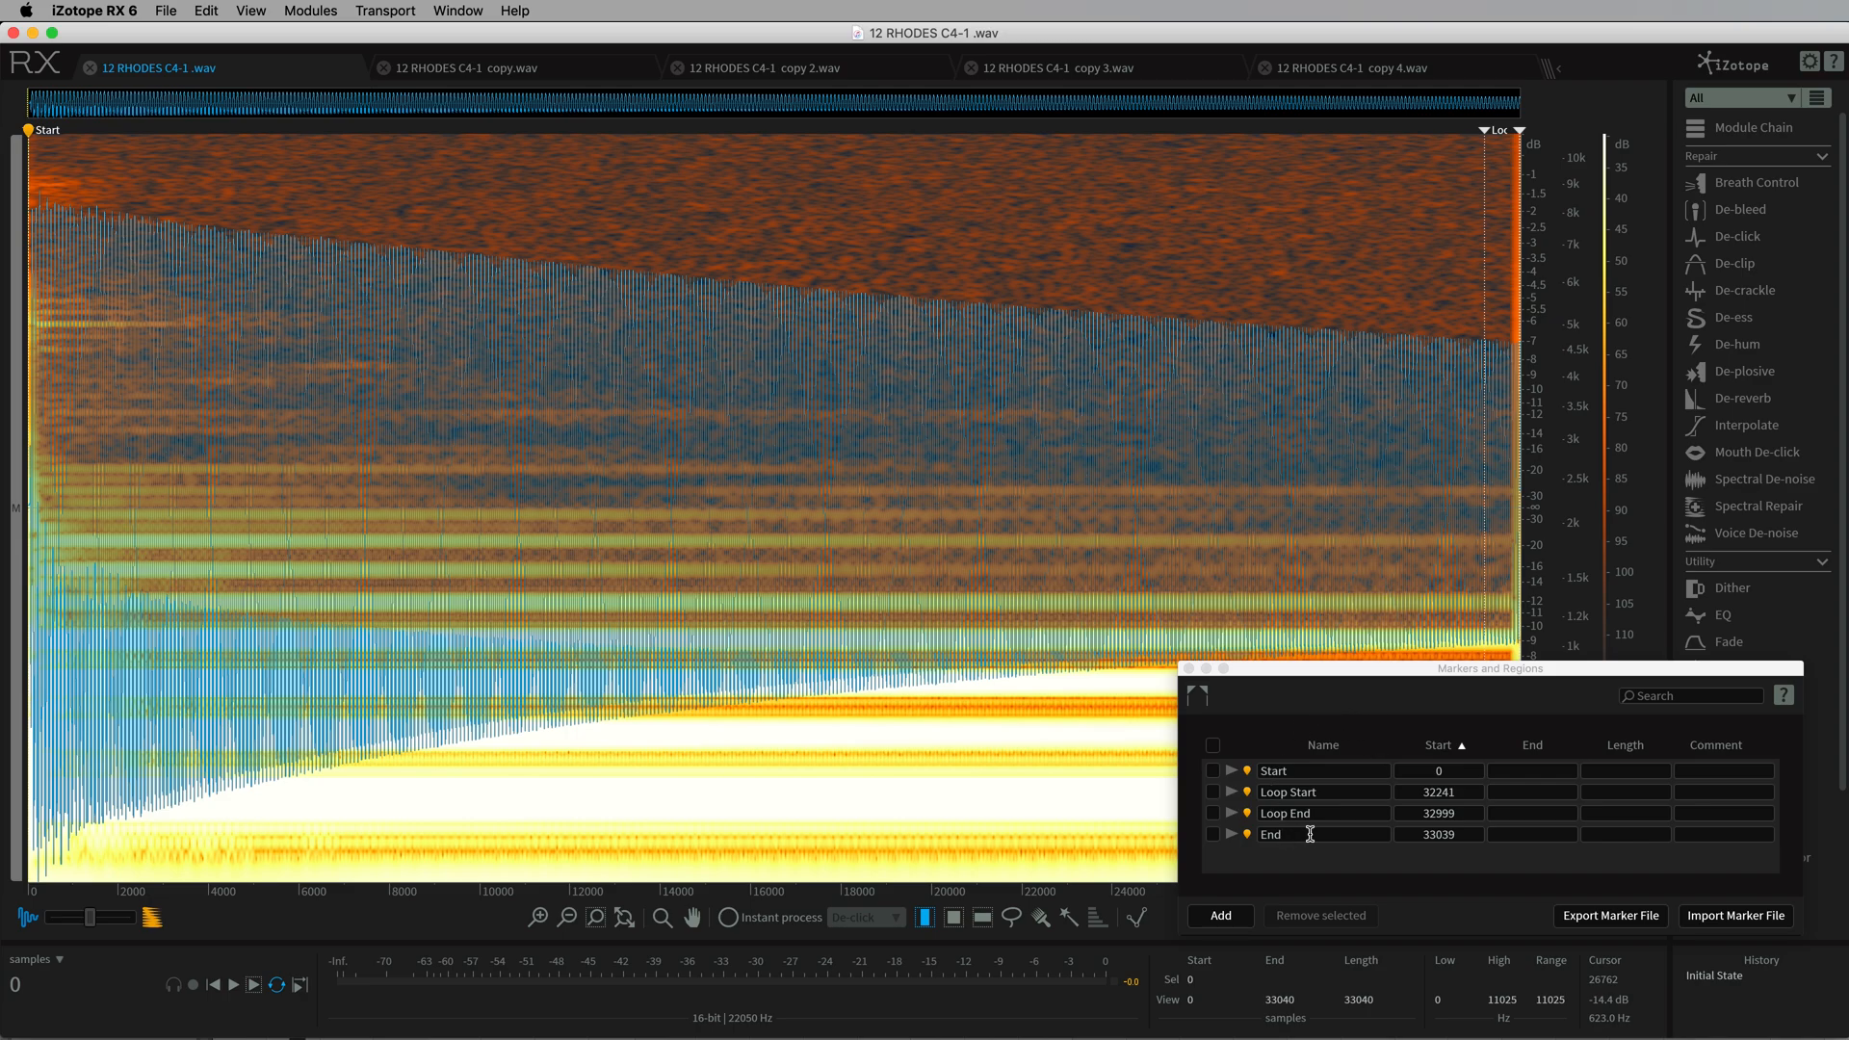
pyautogui.moveTo(1356, 771)
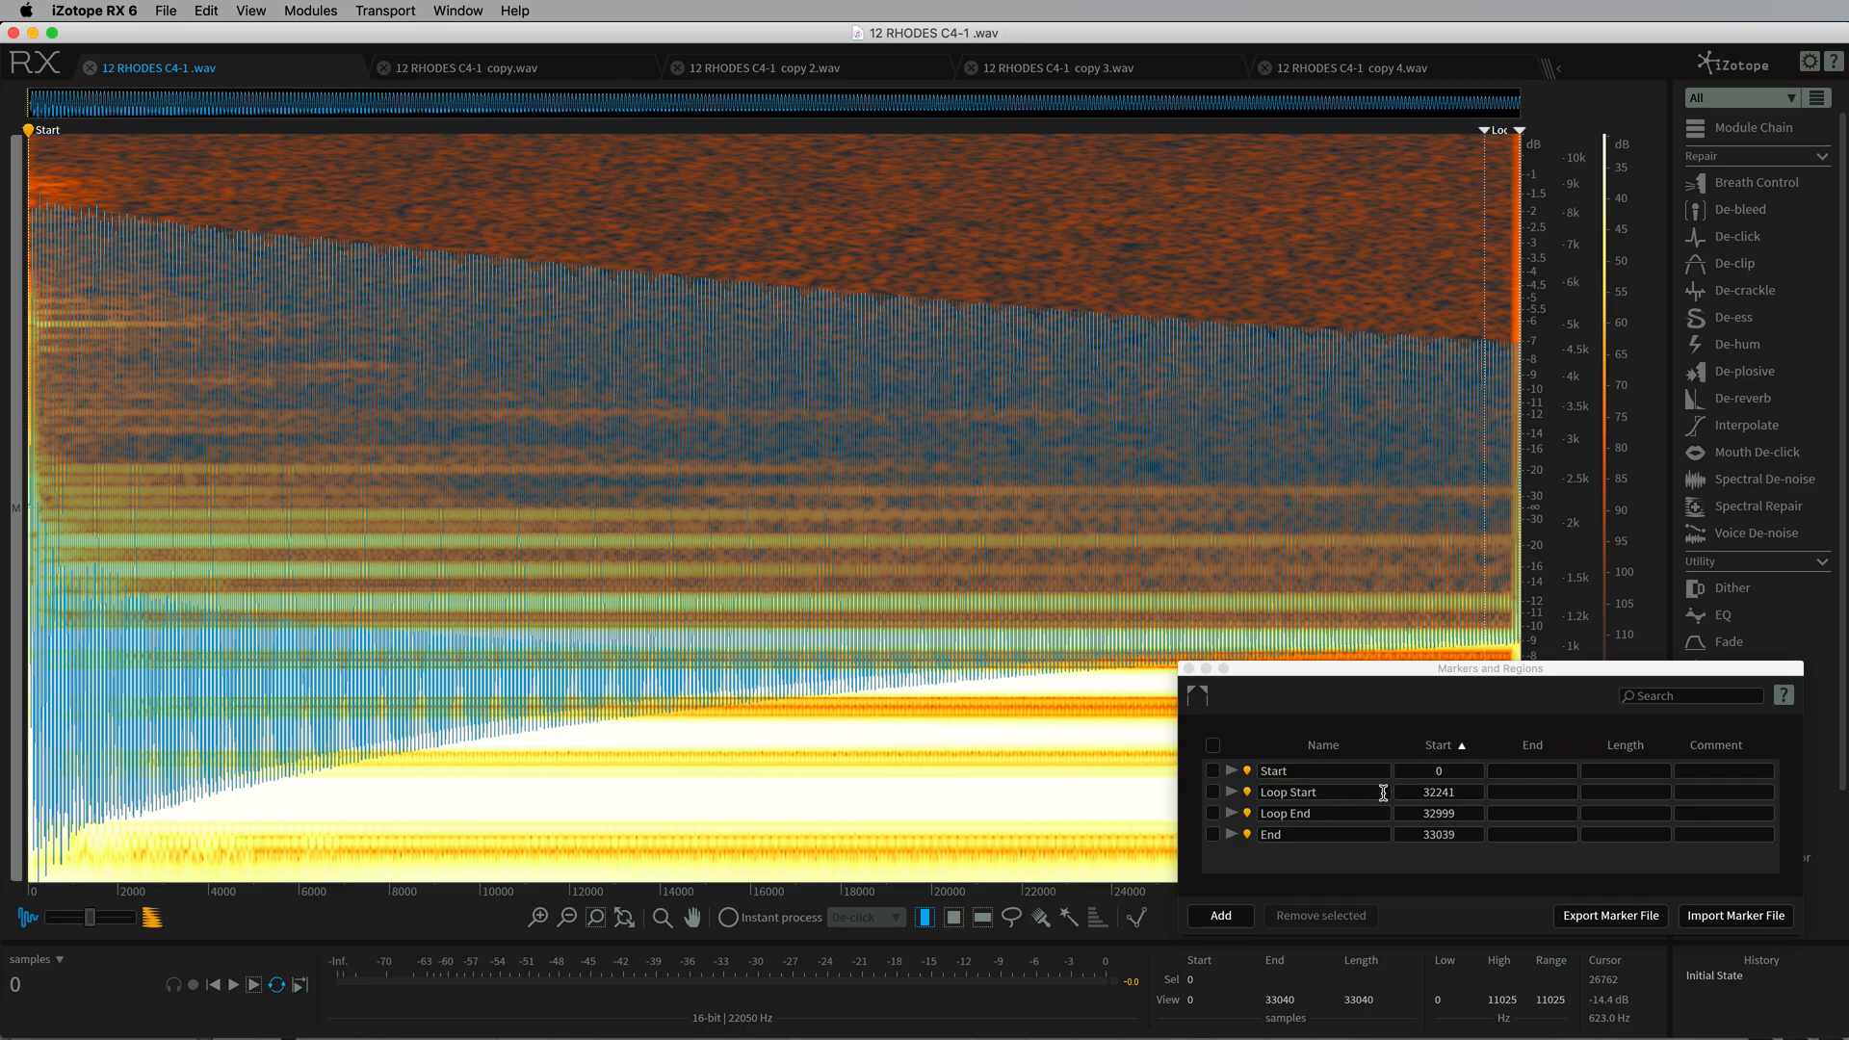
pyautogui.moveTo(1327, 813)
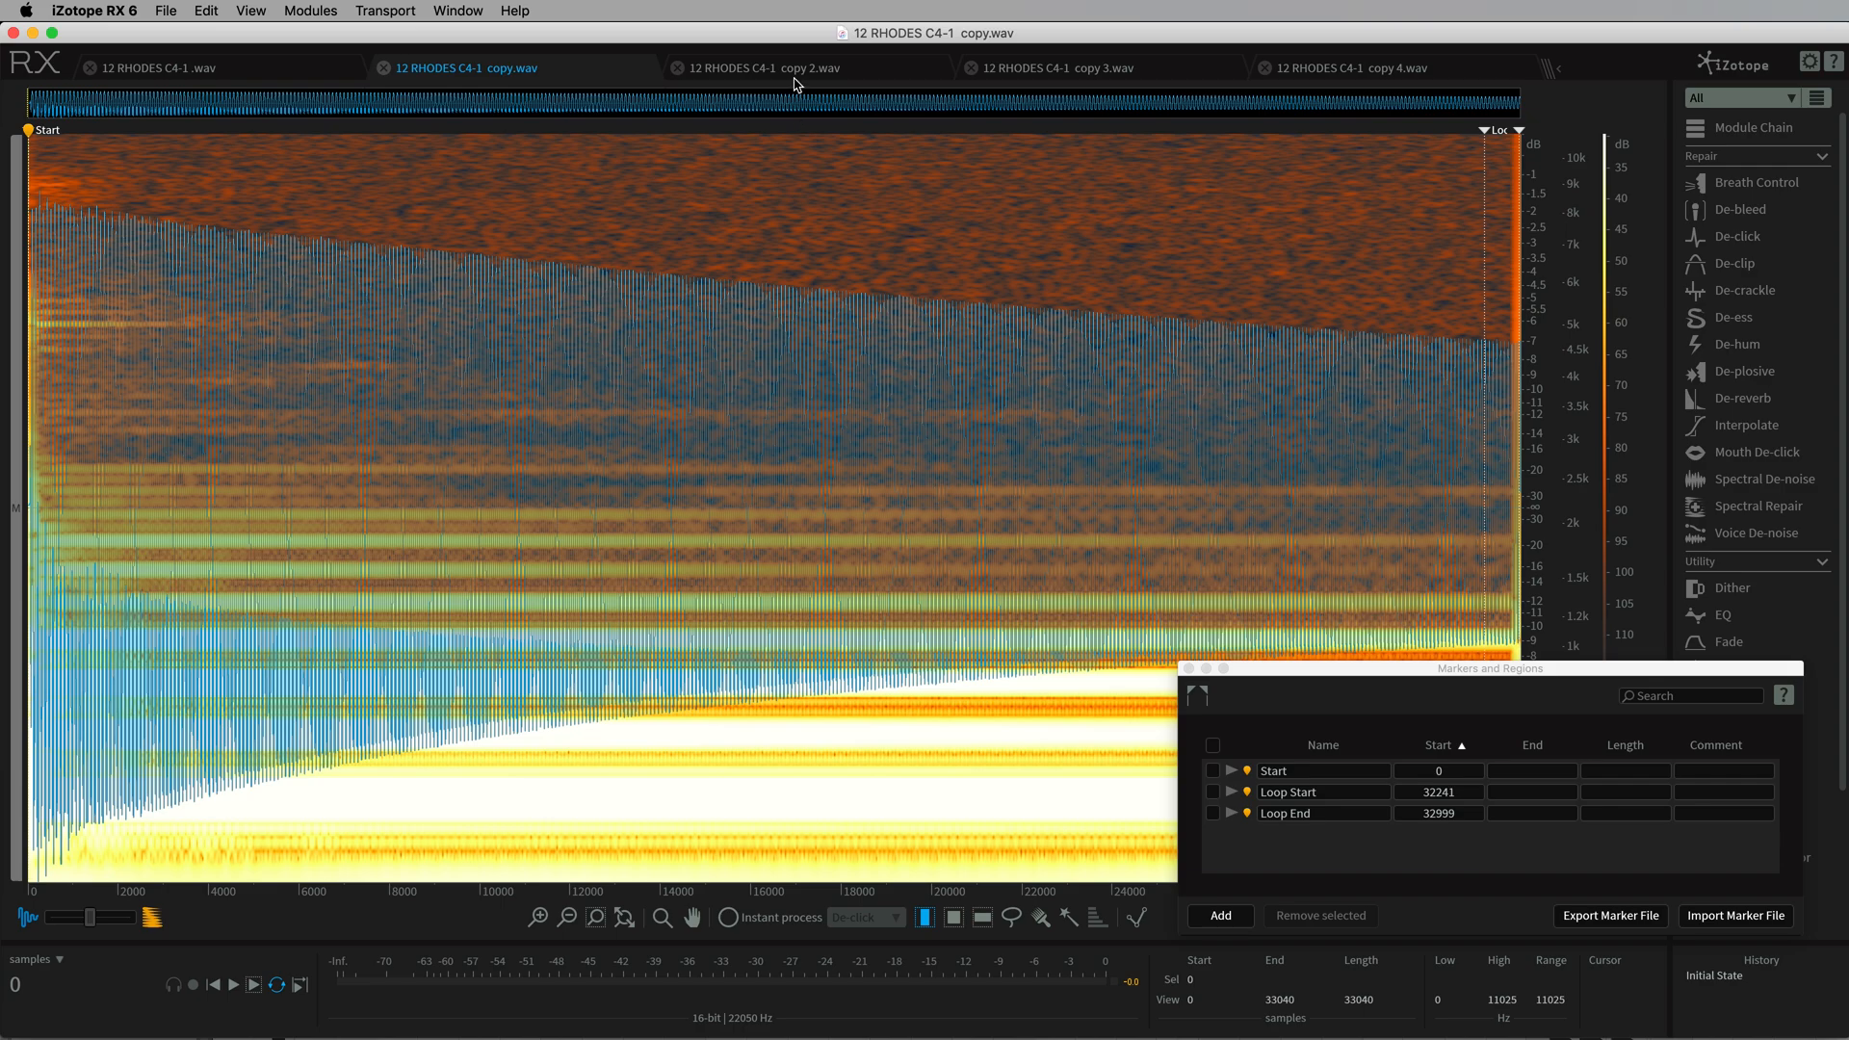
# Switch to 12 RHODES C4-1 copy 2.wav to view its Loop Start and Loop End markers.
pyautogui.click(782, 67)
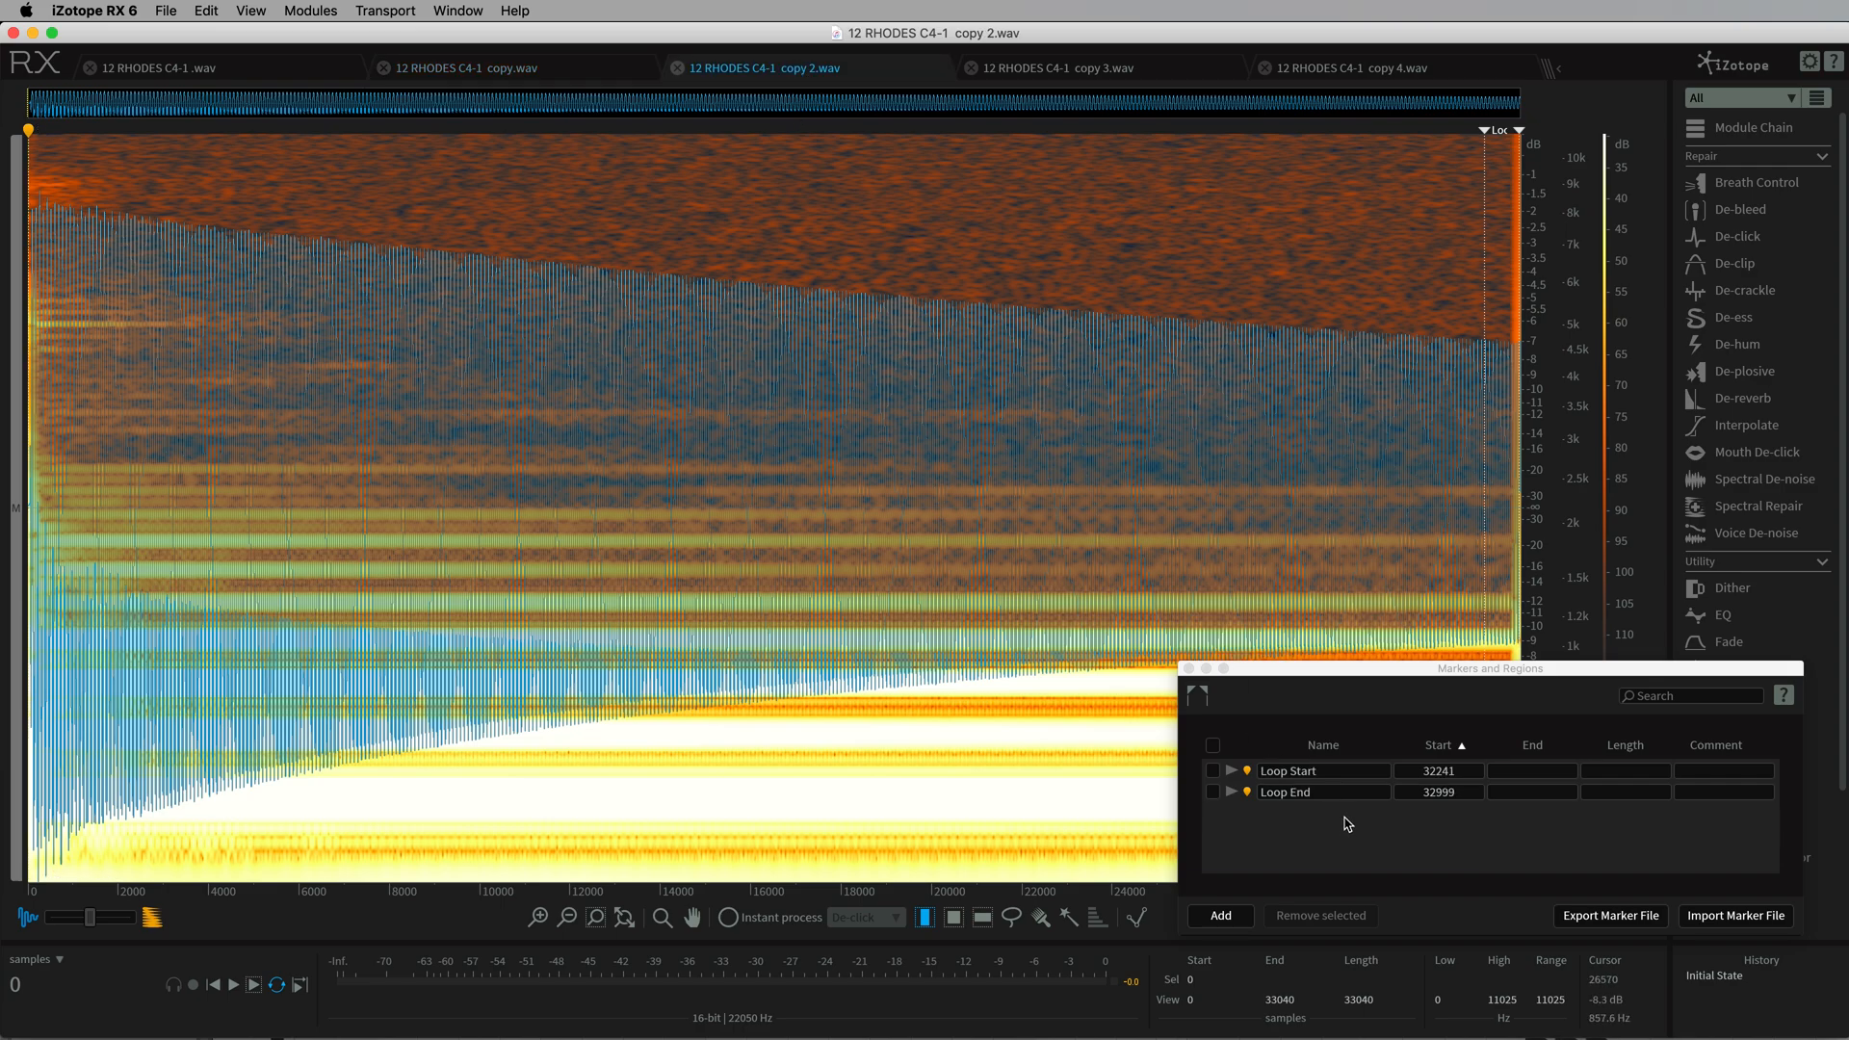
pyautogui.moveTo(1331, 788)
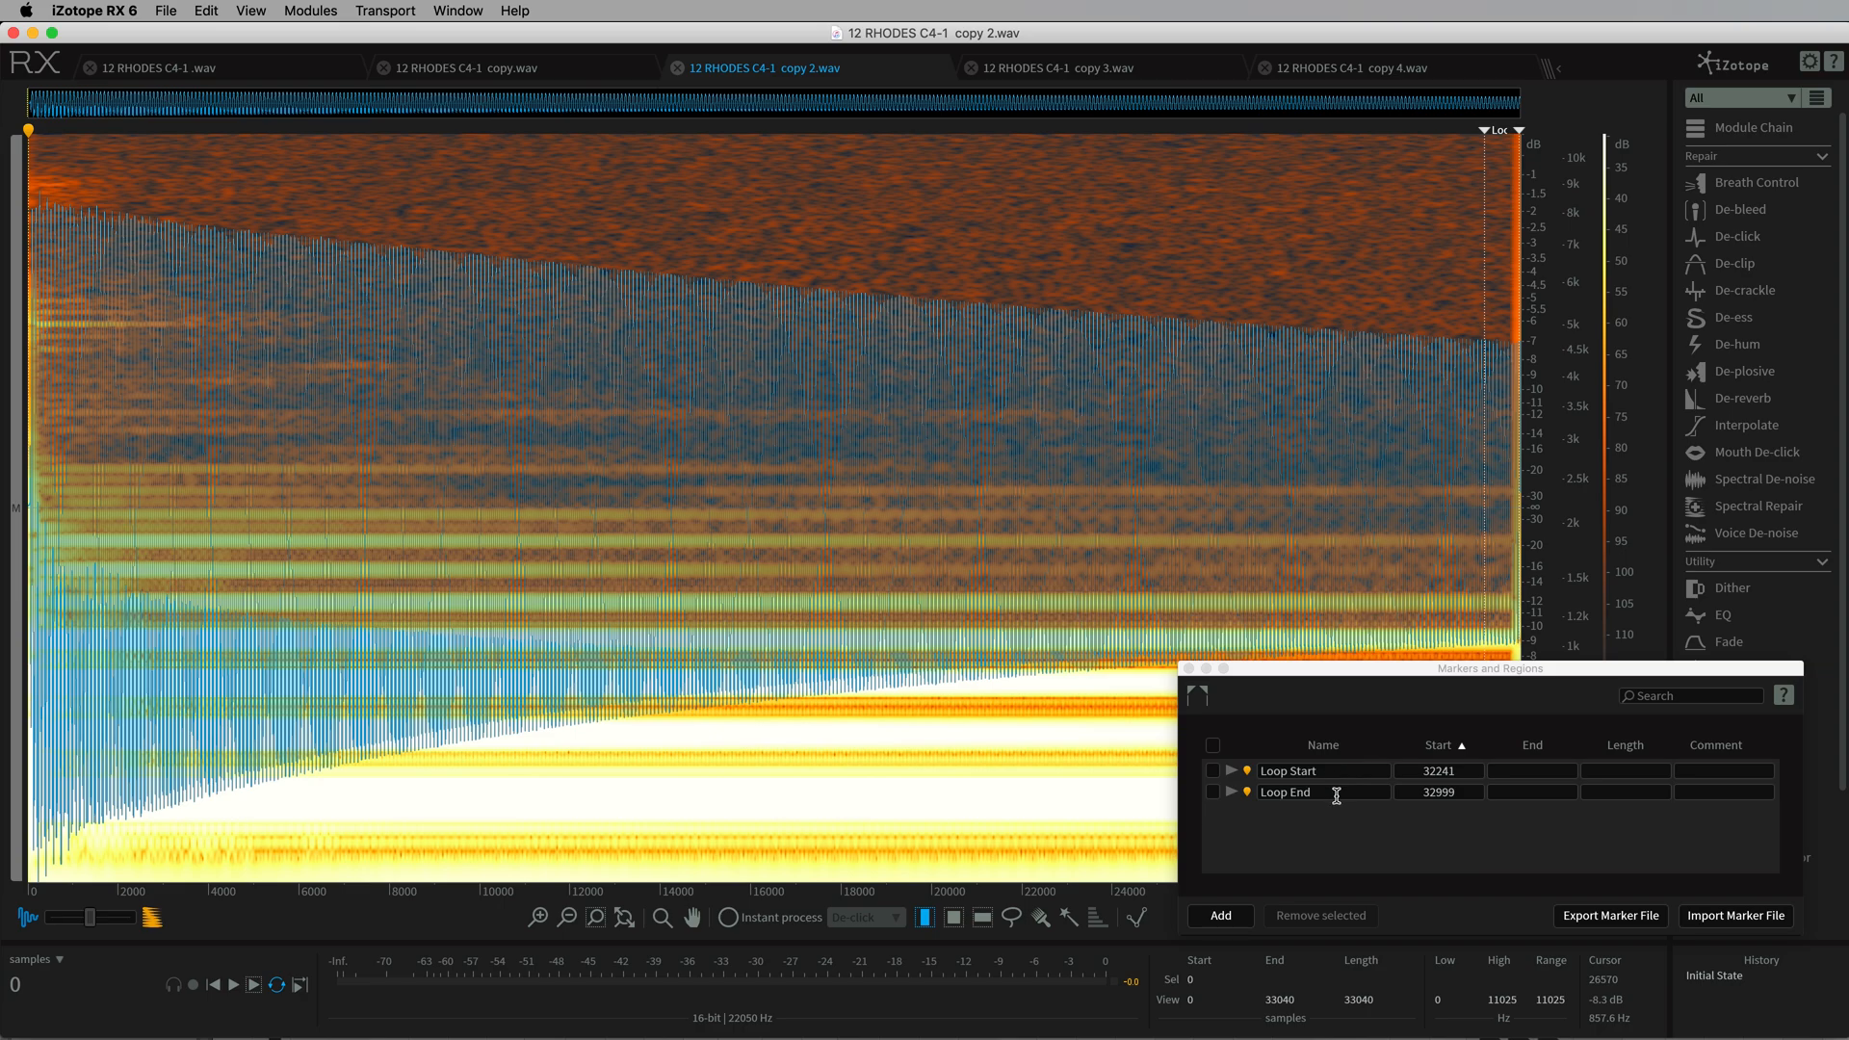
pyautogui.moveTo(1349, 822)
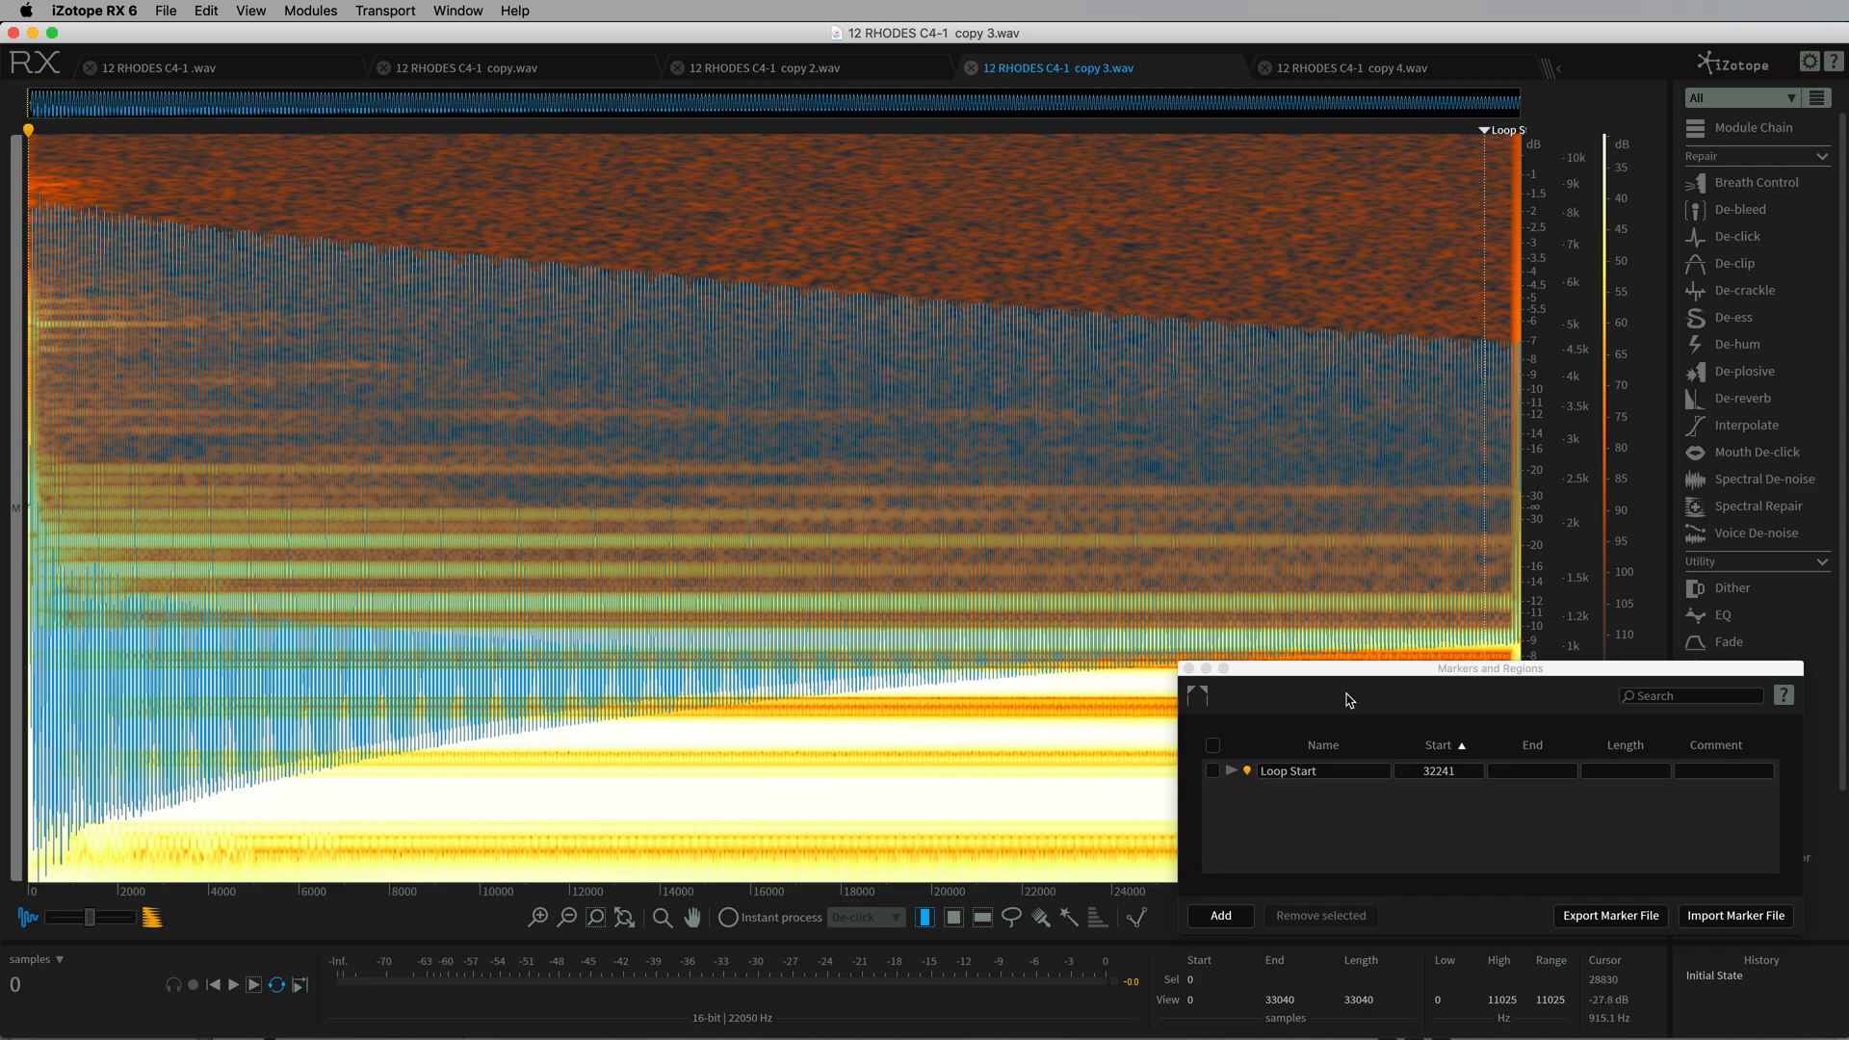
pyautogui.moveTo(1511, 545)
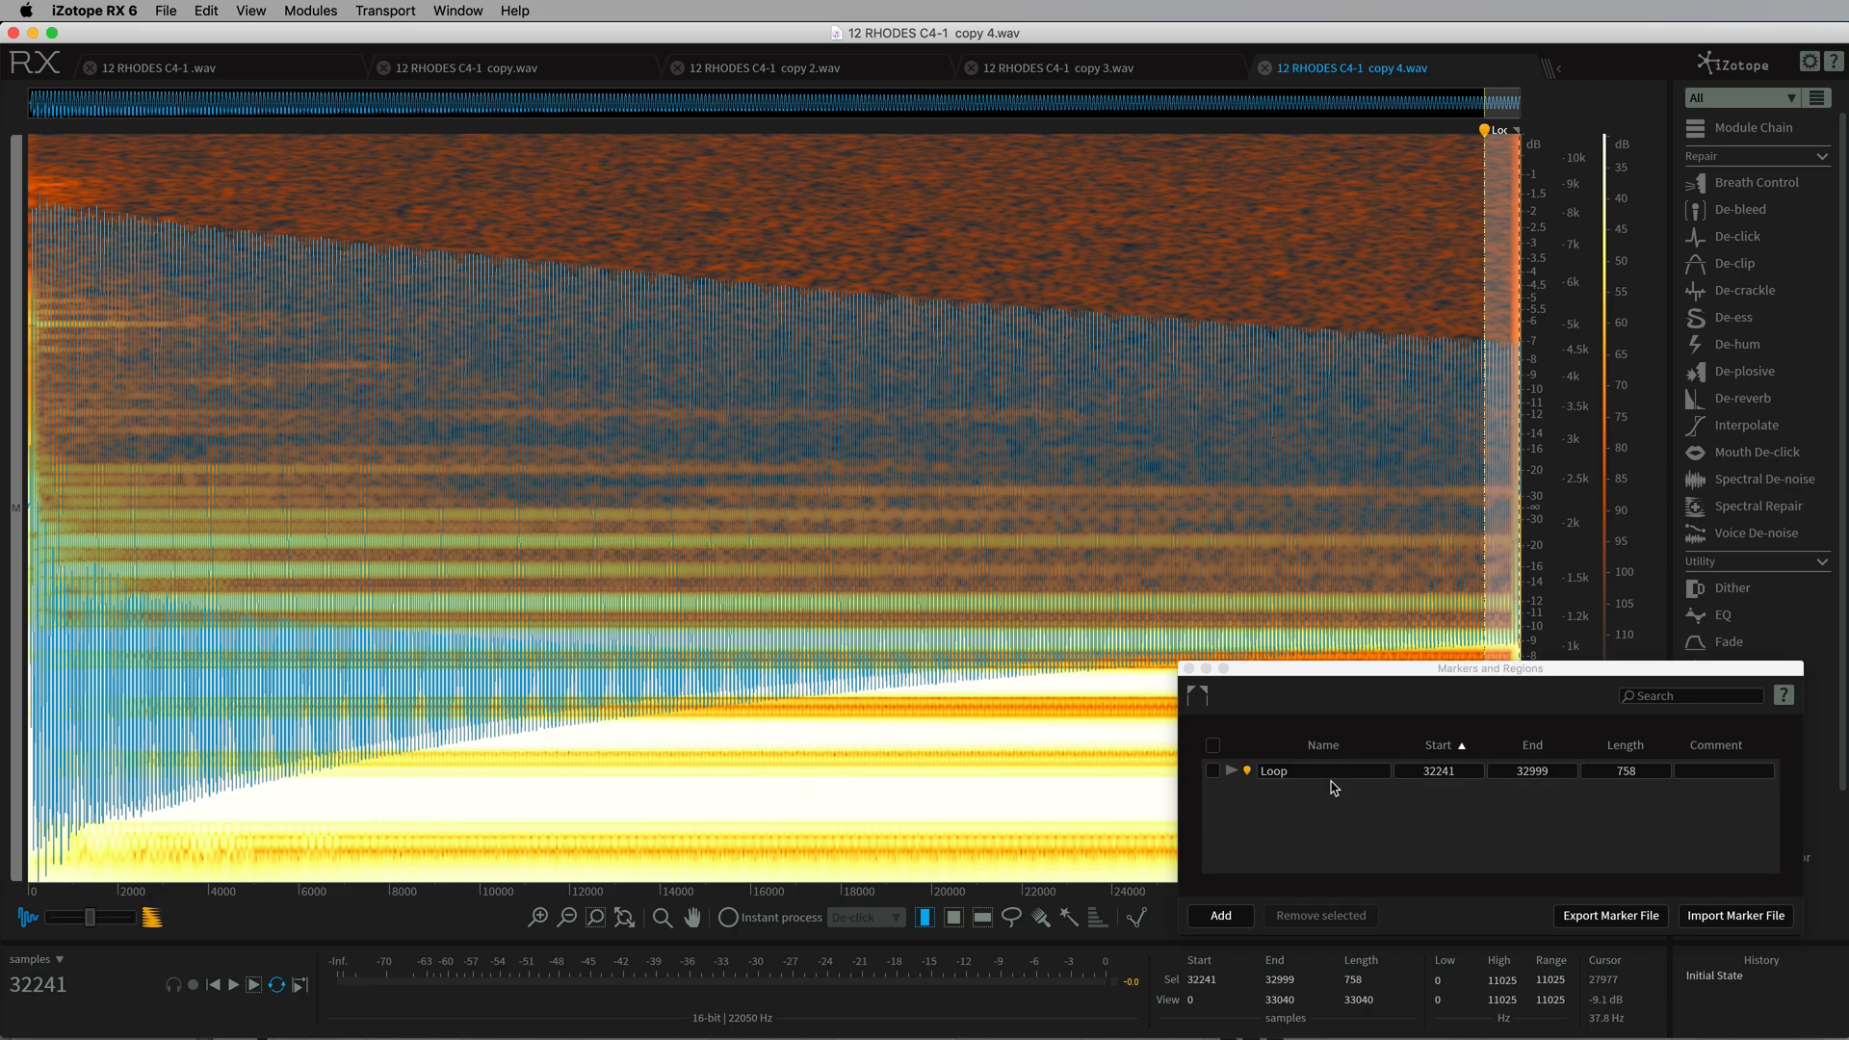
pyautogui.moveTo(1317, 794)
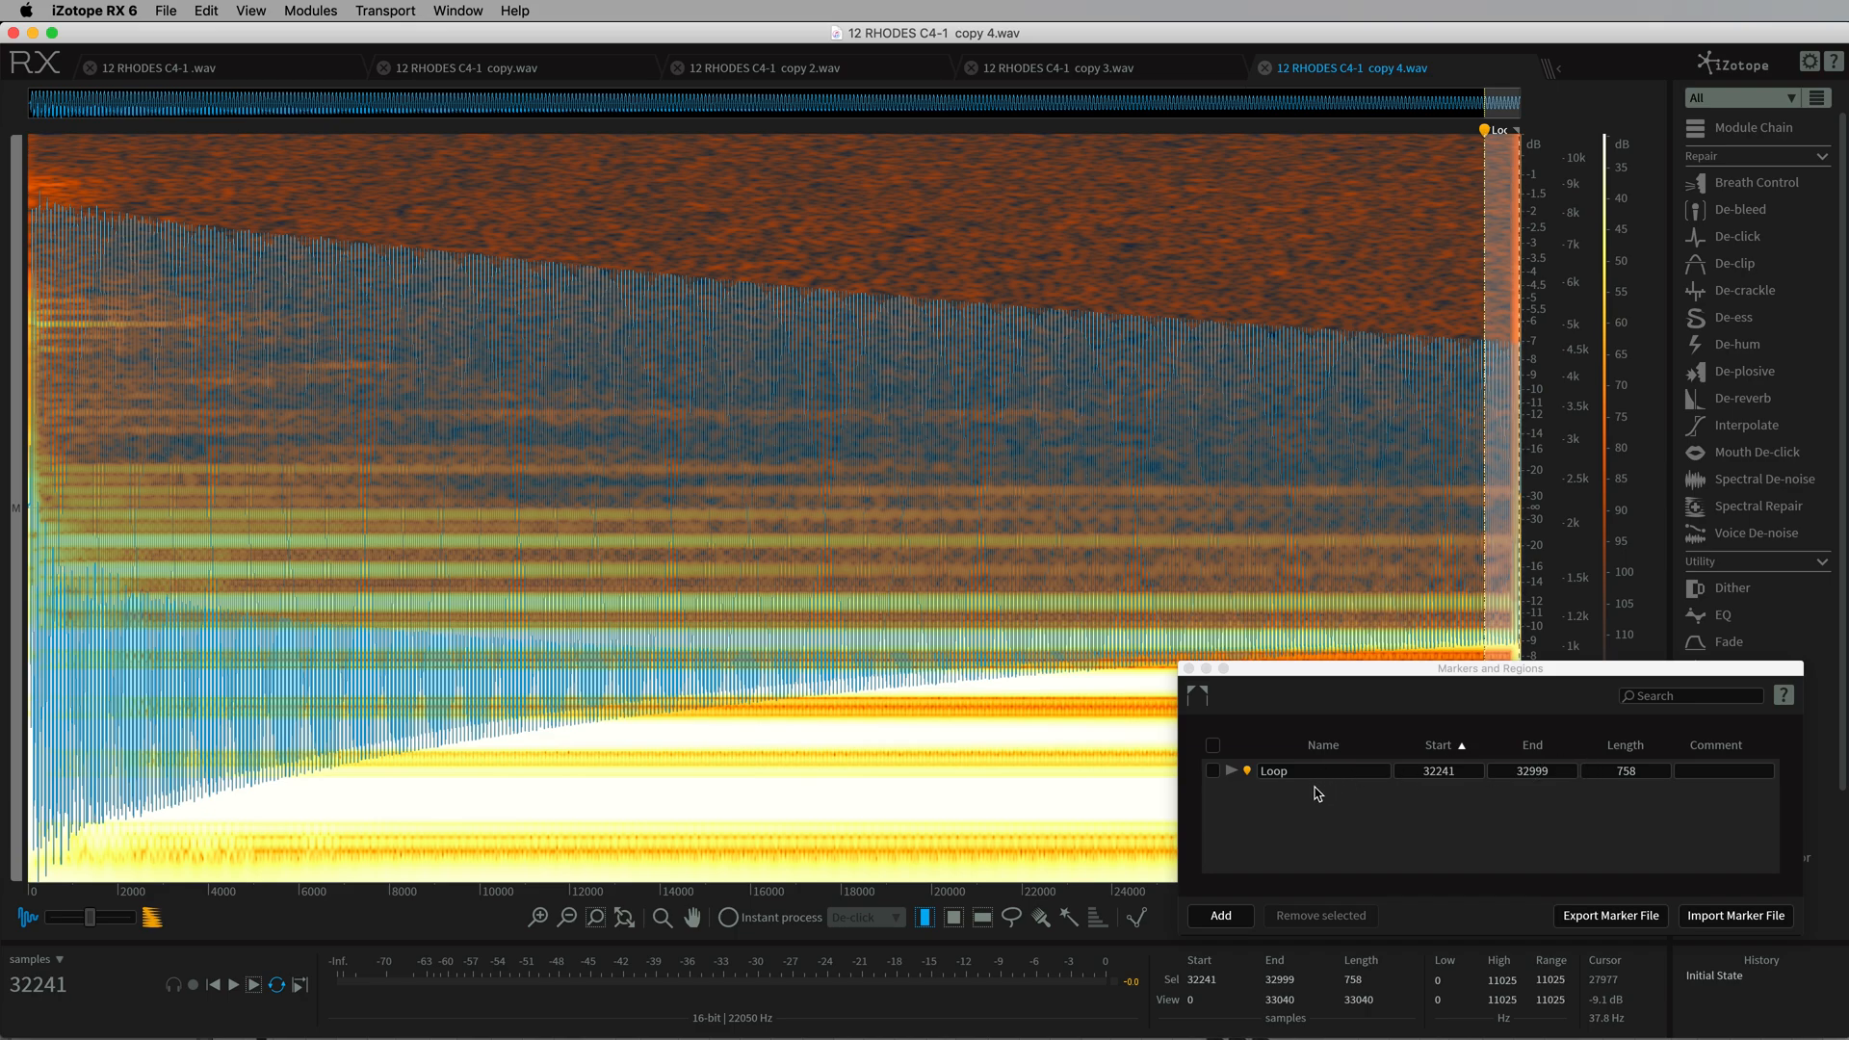
pyautogui.moveTo(1232, 777)
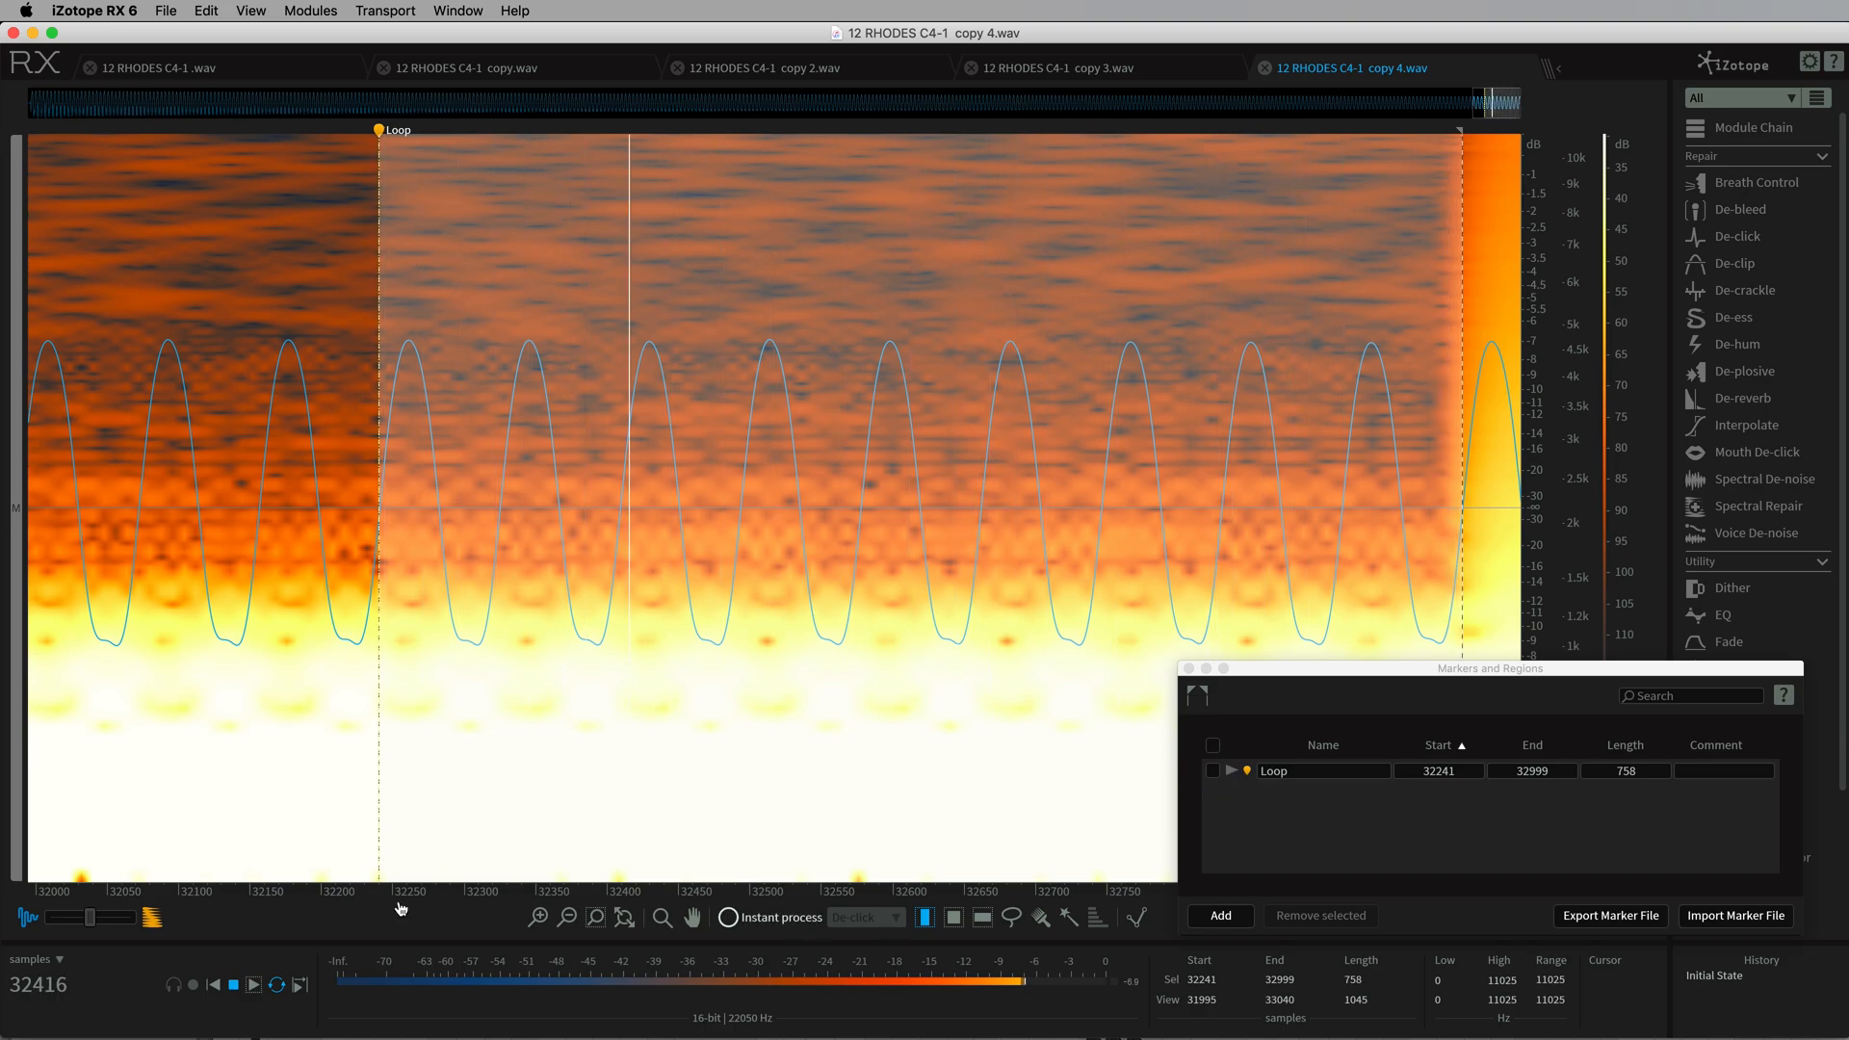
# Select the Loop region (samples 32241–32999) so its waveform cycles and zero crossings can be examined.
pyautogui.click(253, 985)
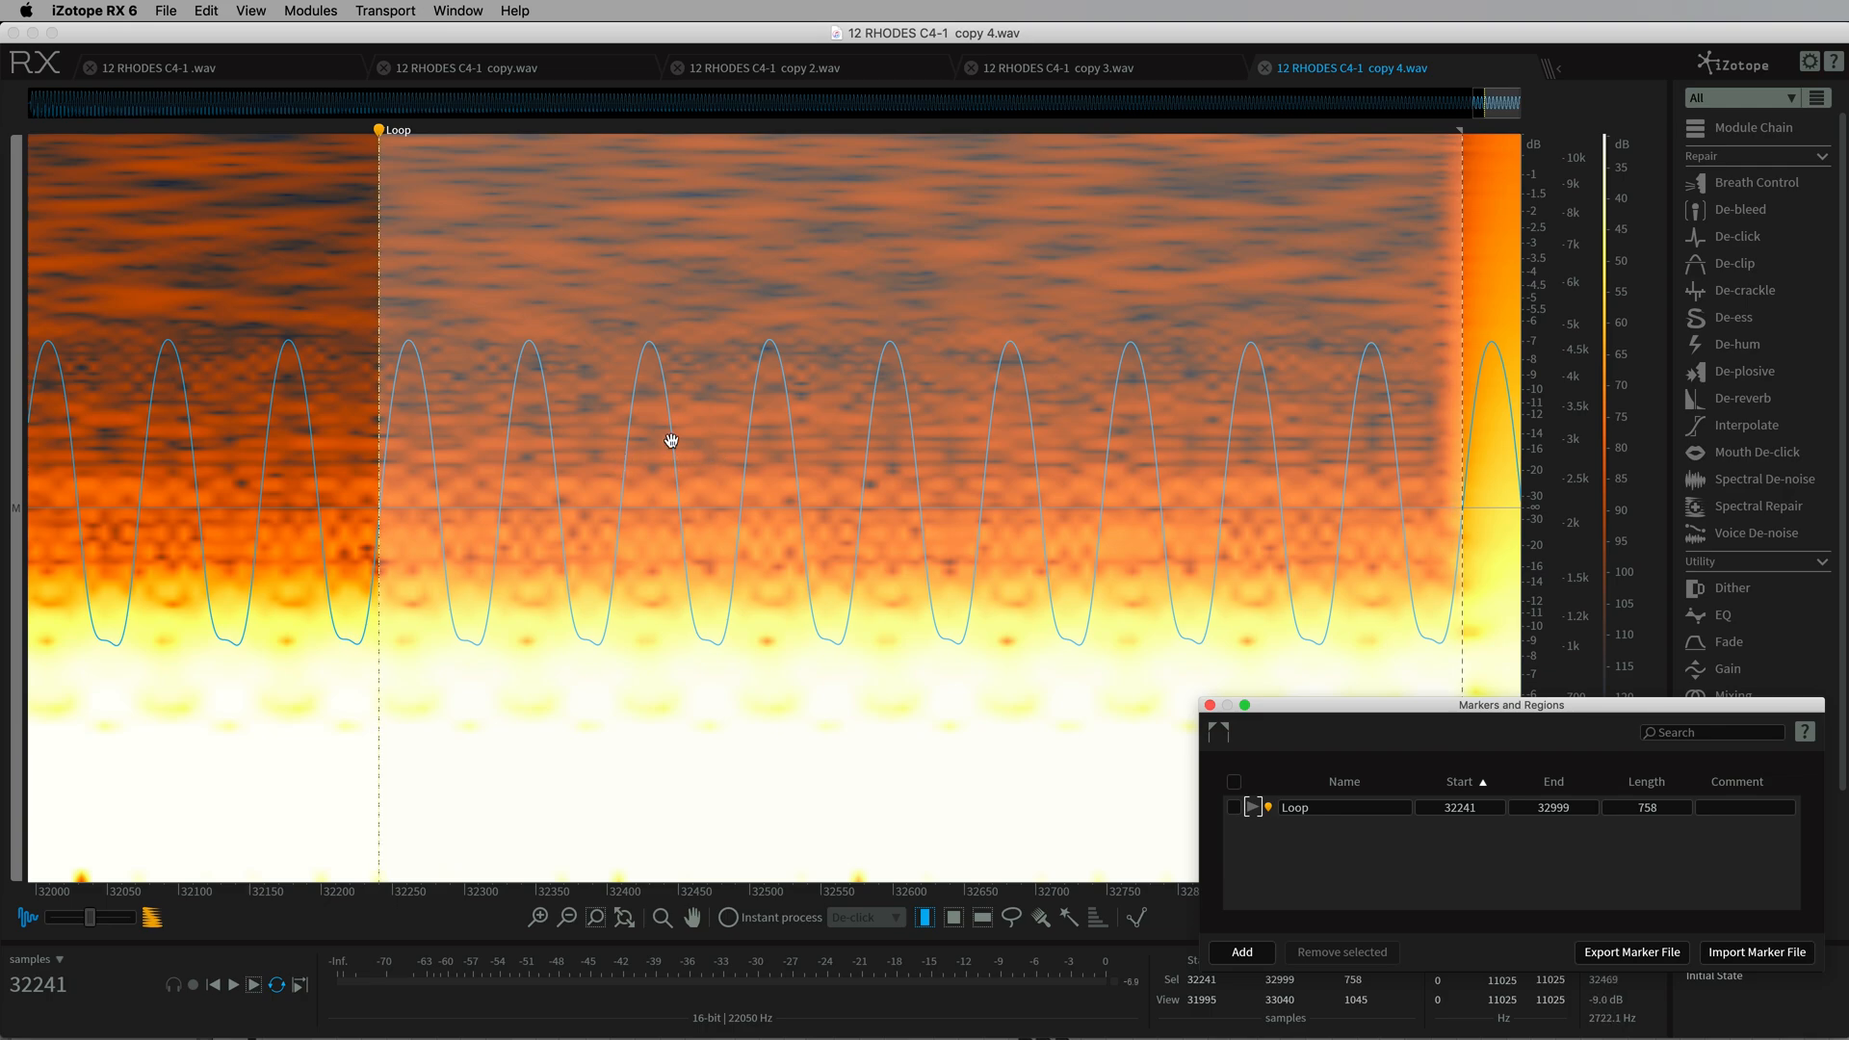
pyautogui.moveTo(1447, 483)
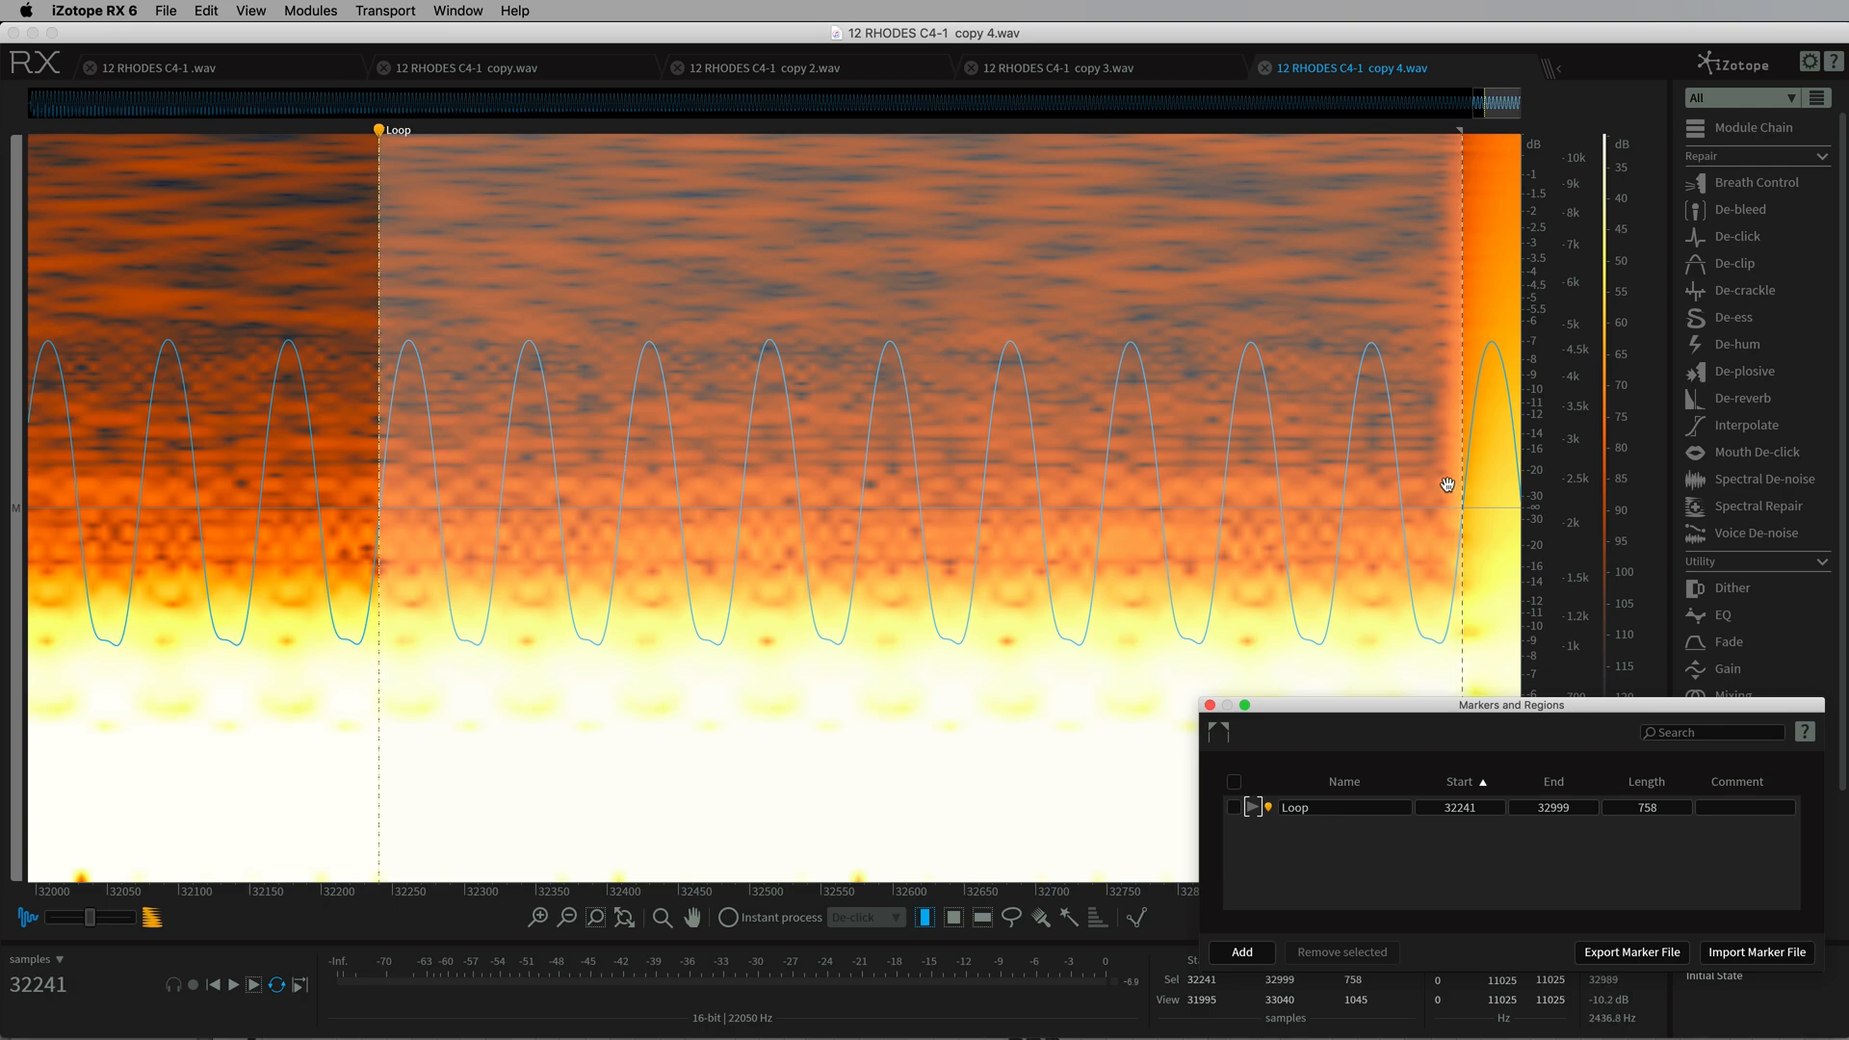